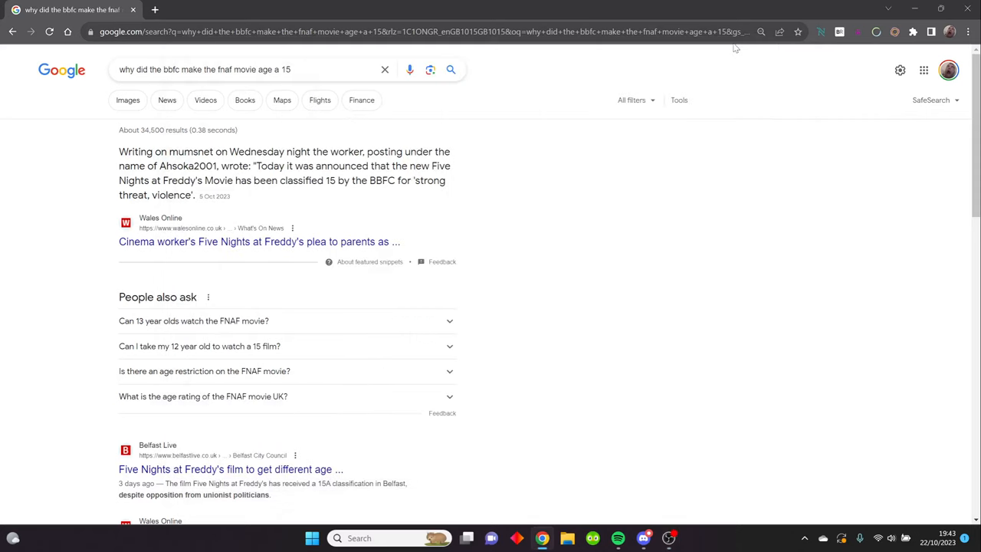
{"action": "mouse_move", "coordinate": [627, 268]}
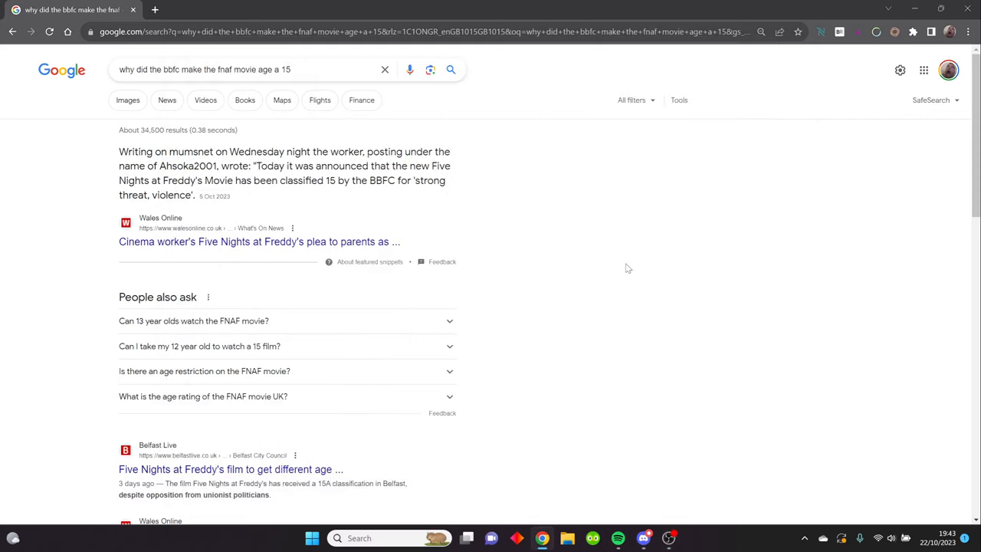